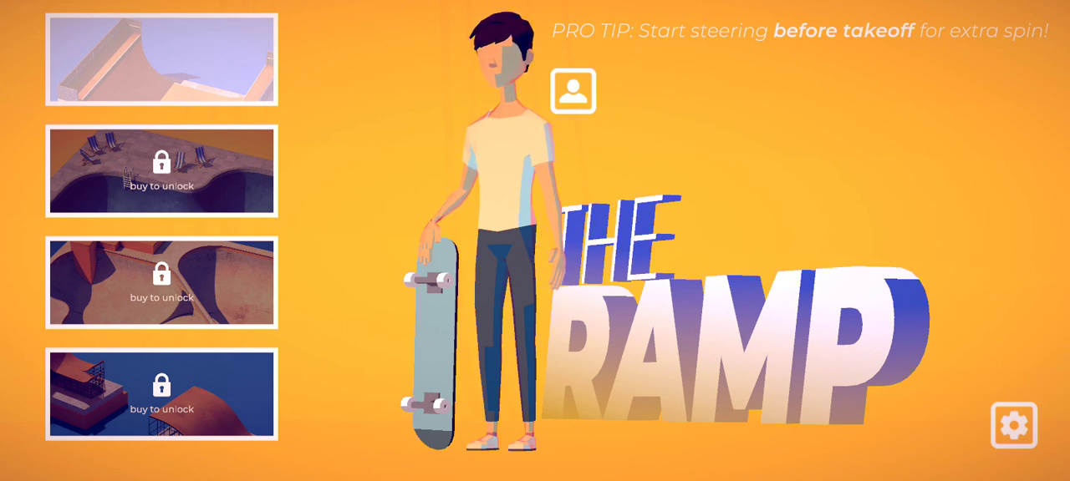
Load the free halfpipe from the top of the park list, skater on the left deck
left_click(161, 59)
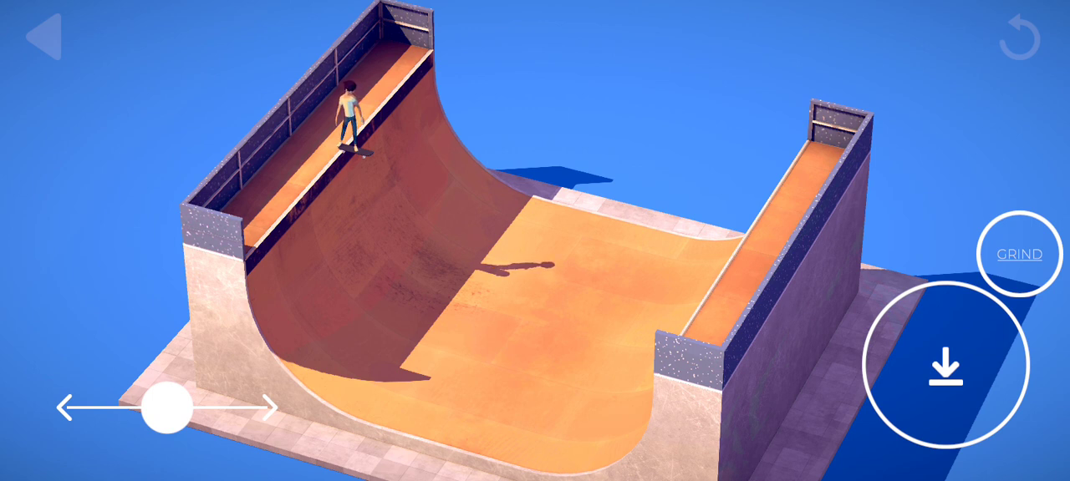
left_click(944, 368)
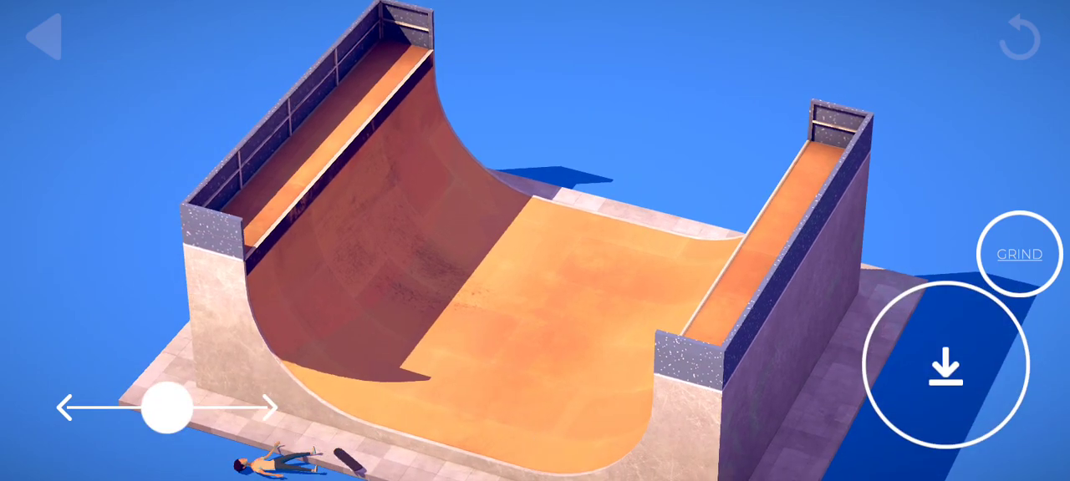
left_click(946, 367)
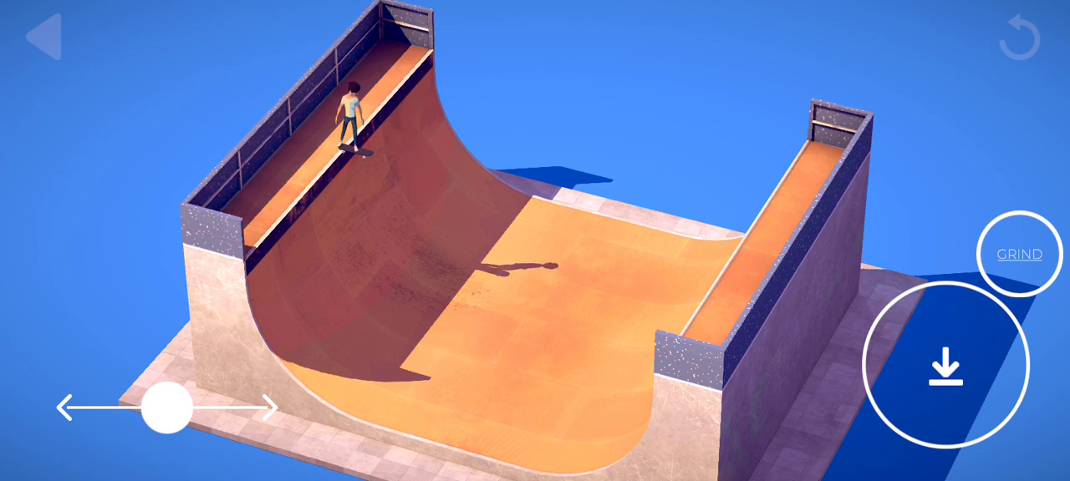
Drop in from the left deck, spin mid-air, then pump up the right wall
left_click(943, 368)
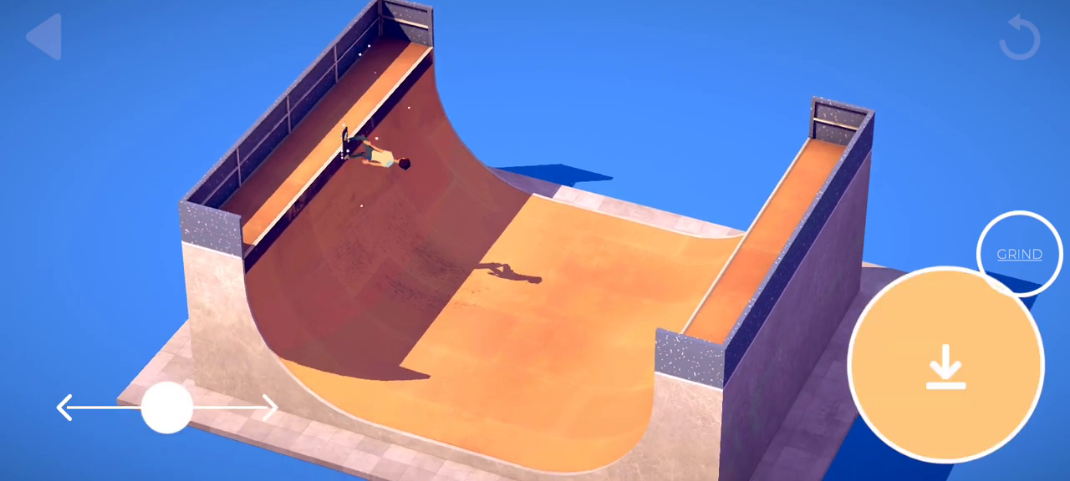
left_click_drag(944, 372, 945, 365)
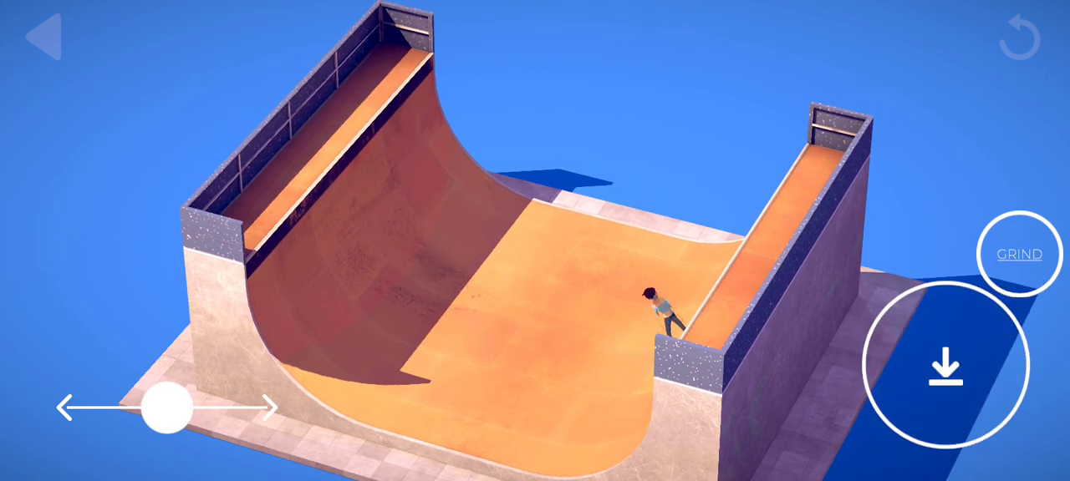
left_click(945, 366)
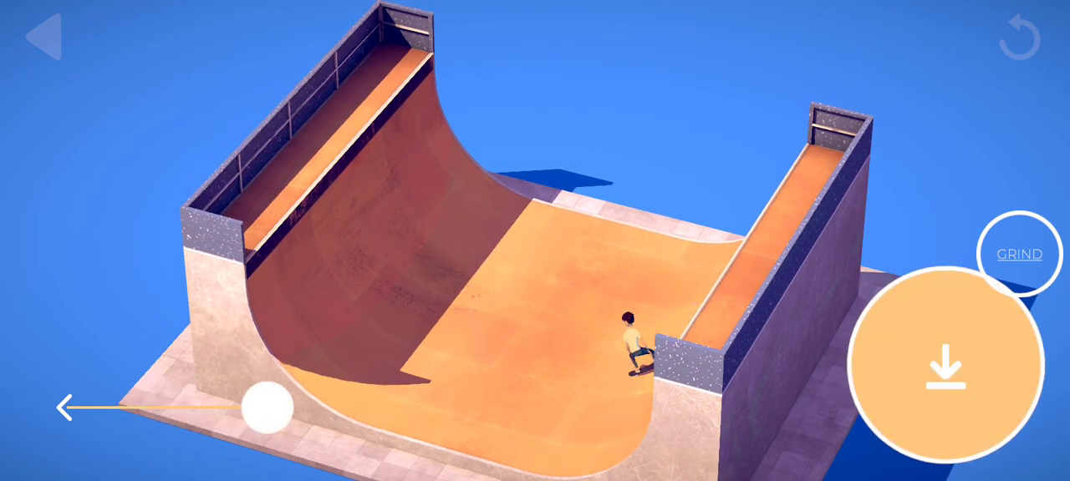
Steer back across the ramp, pump on the flat, and grind the left coping
left_click_drag(944, 372, 944, 363)
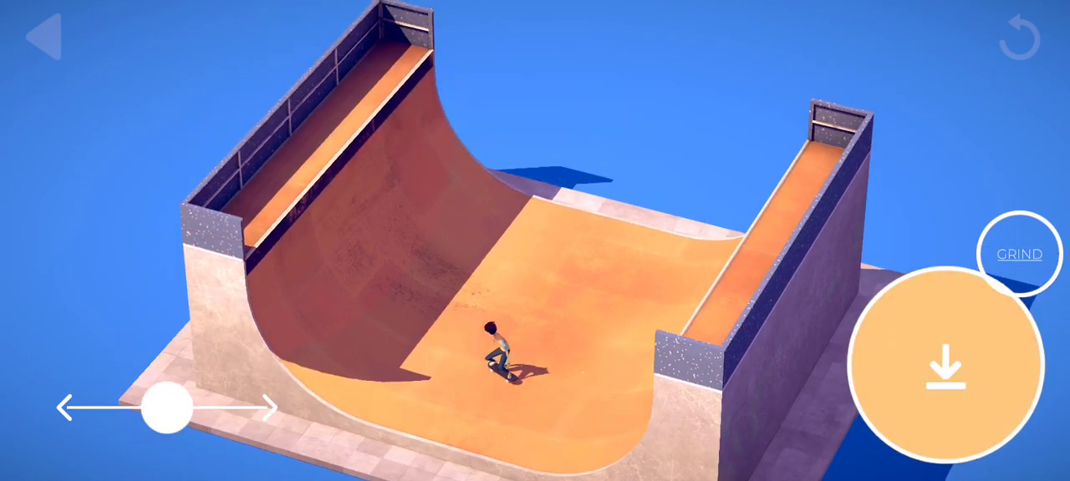
left_click(944, 372)
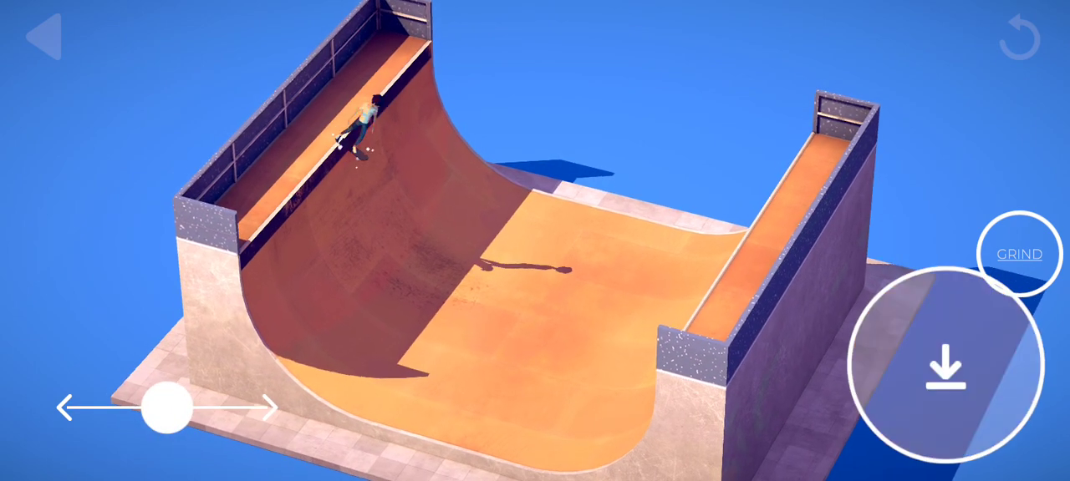
left_click(945, 370)
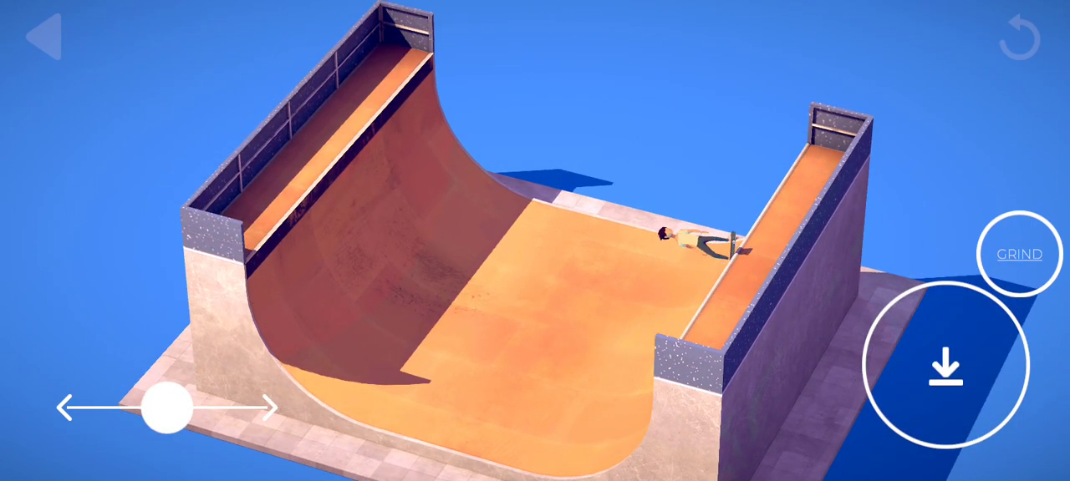
Pump for height on the left wall and spin during the air
left_click(946, 367)
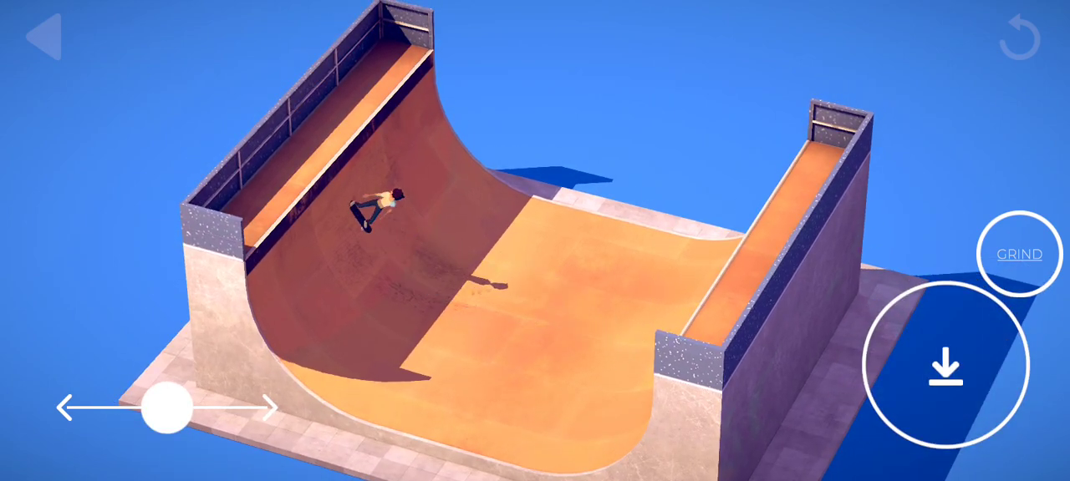
left_click(945, 368)
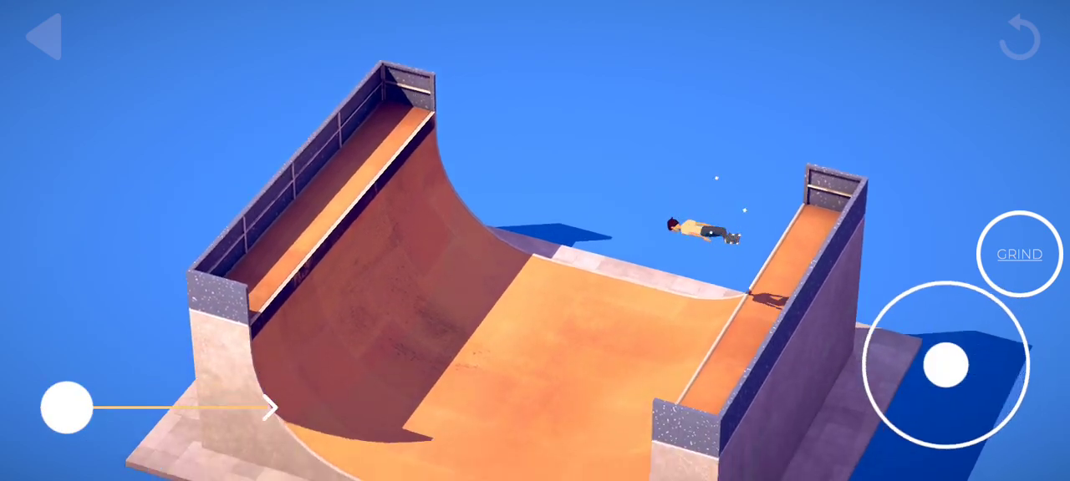
left_click_drag(68, 407, 268, 406)
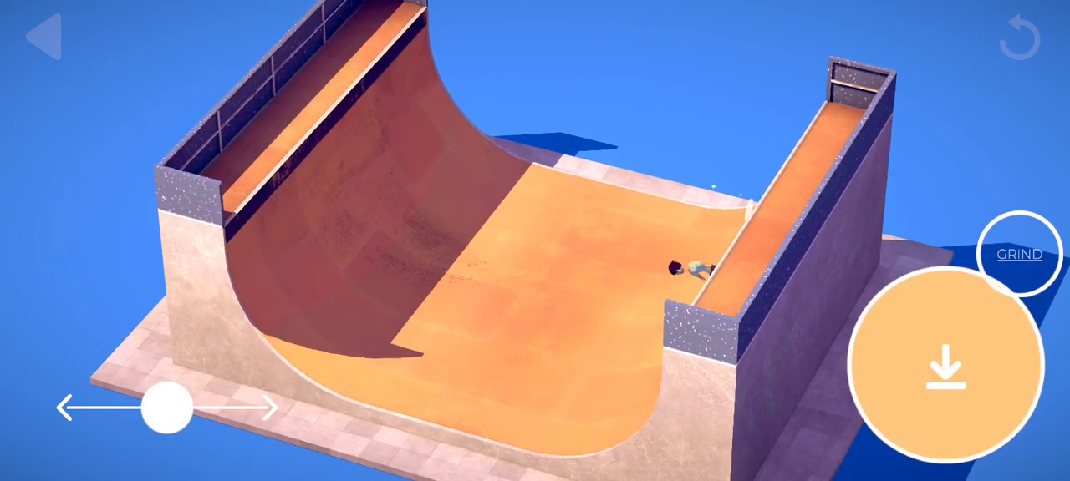
Steer the landing and pump through repeated runs, bailing and flying off the right deck
left_click_drag(167, 407, 67, 407)
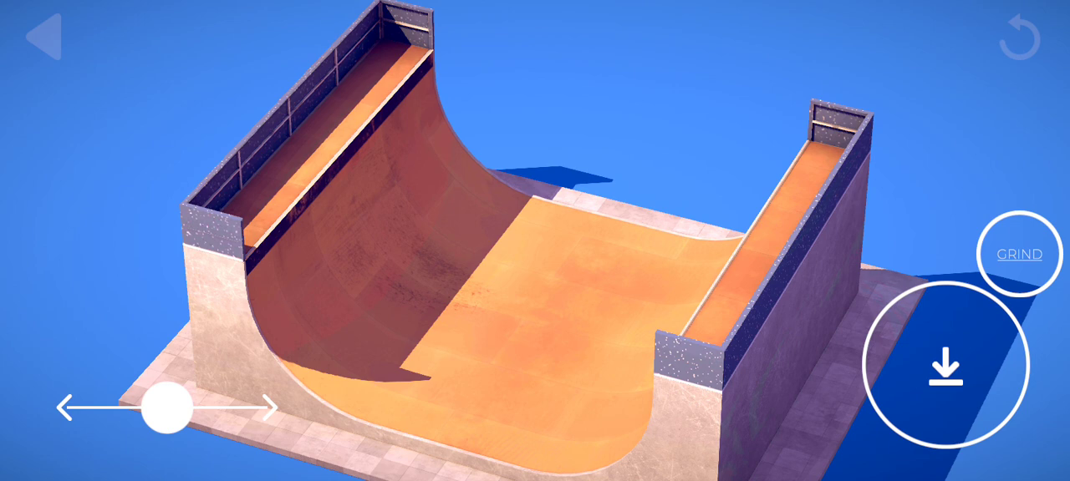
left_click(944, 364)
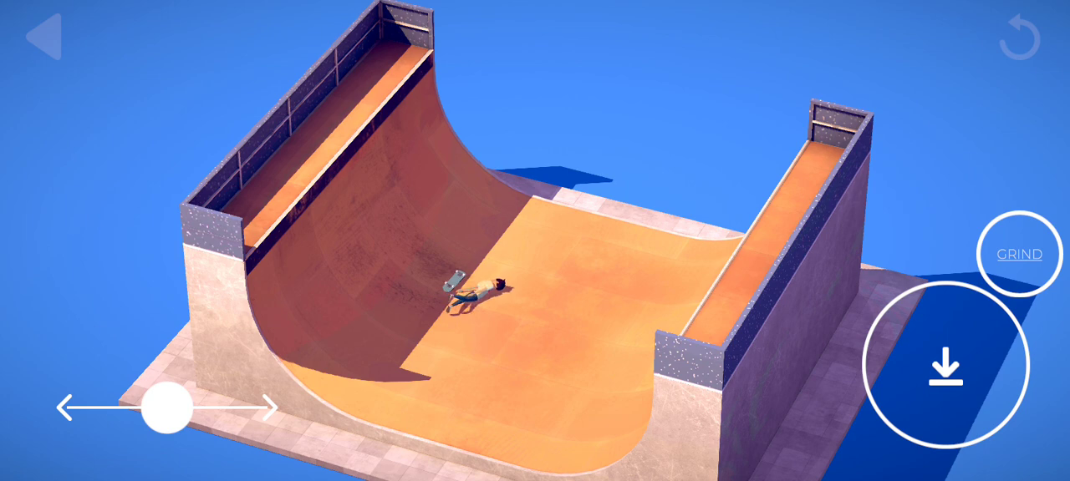
left_click(943, 362)
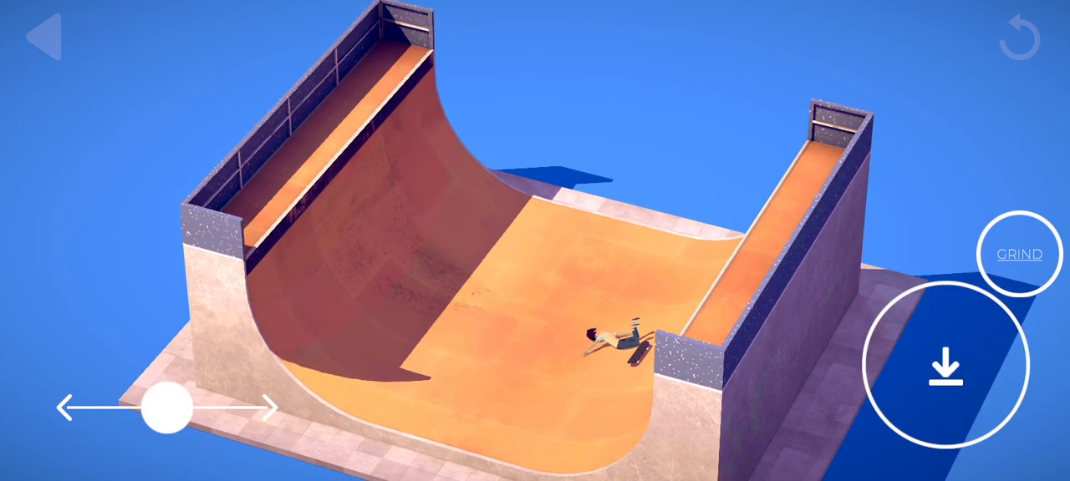
left_click(945, 366)
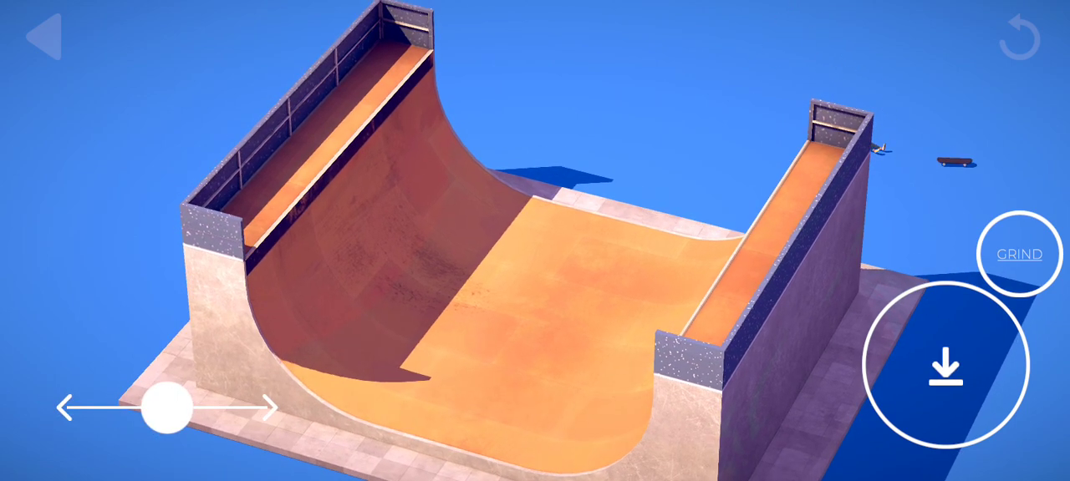
Respawn after the bail, steer to the left deck, and drop in for air
left_click(946, 368)
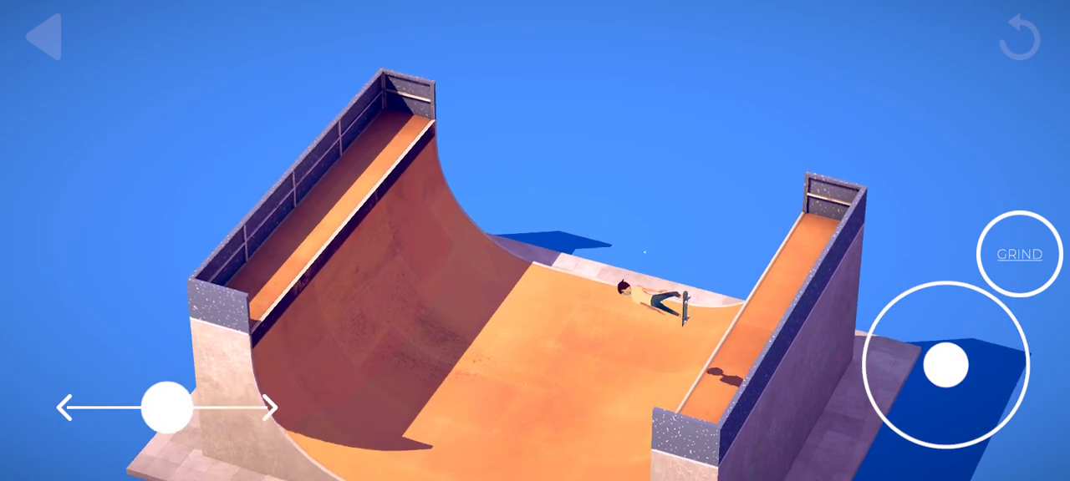
left_click_drag(172, 408, 268, 408)
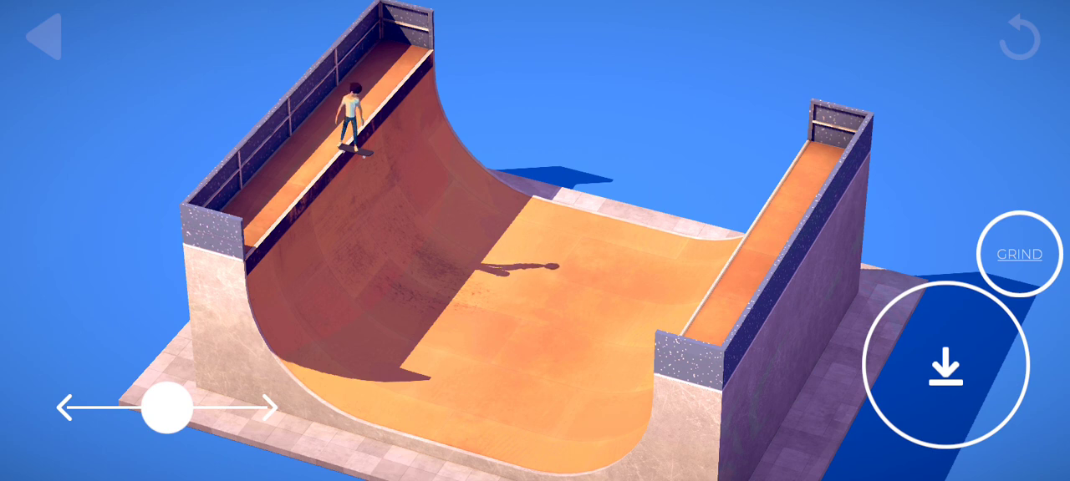
left_click(944, 371)
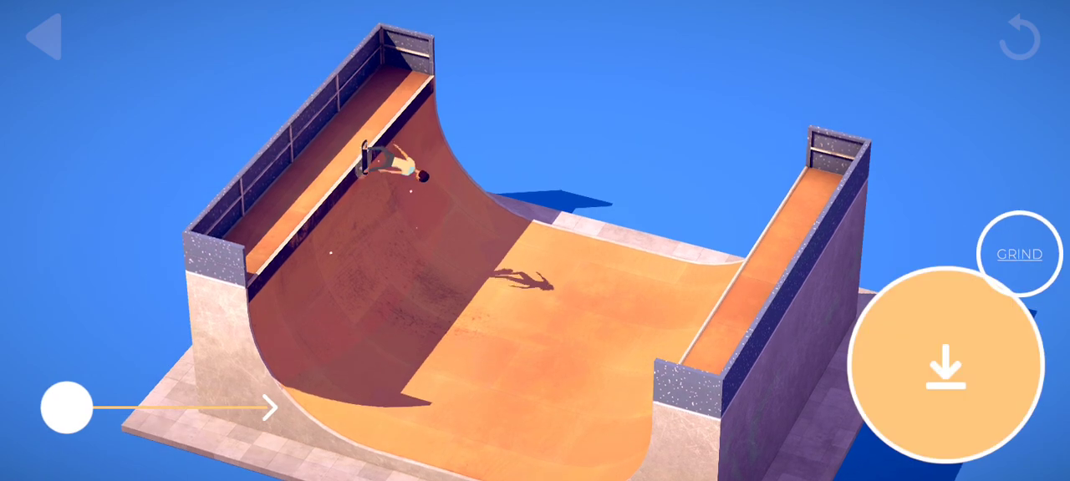
Spin in the air, bail near the right wall, and roll into a new run
left_click_drag(63, 407, 259, 407)
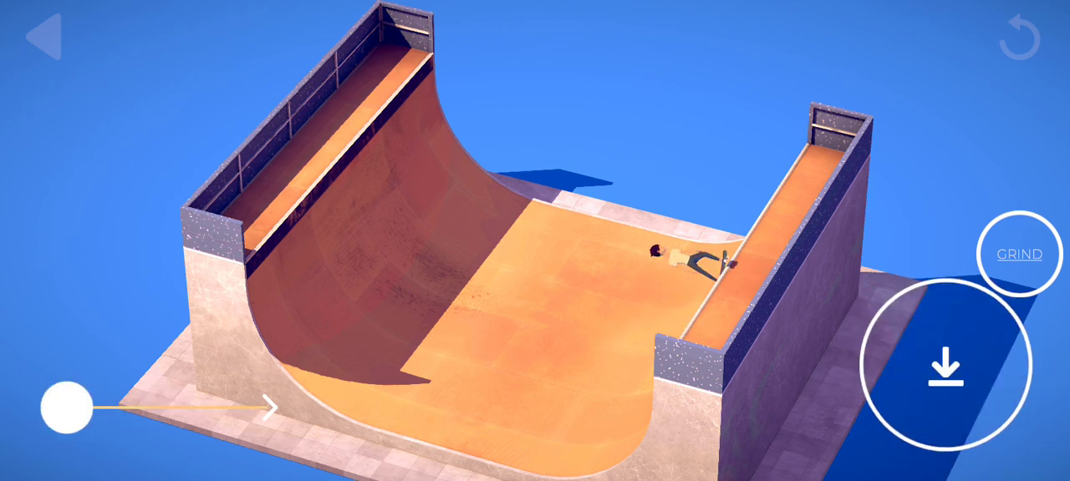
left_click(944, 370)
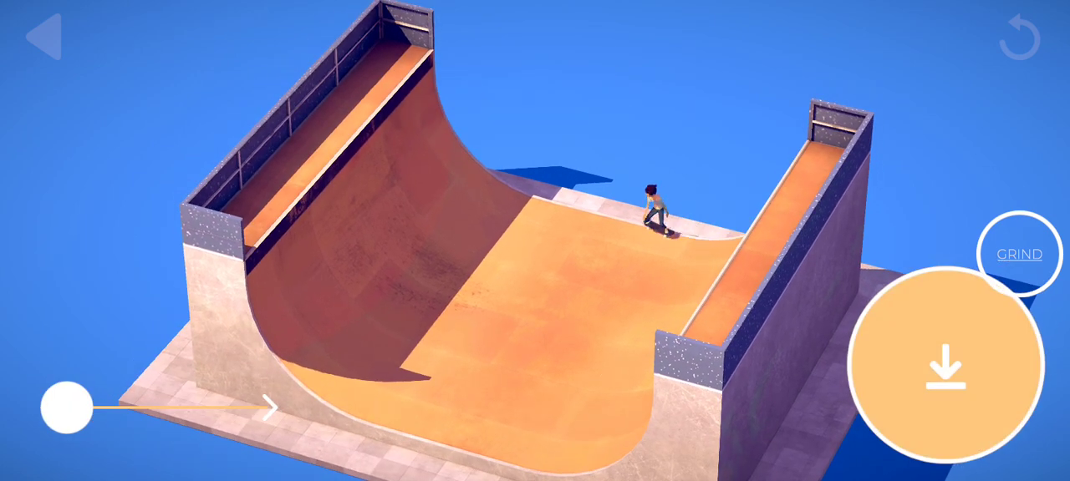
left_click_drag(67, 407, 172, 407)
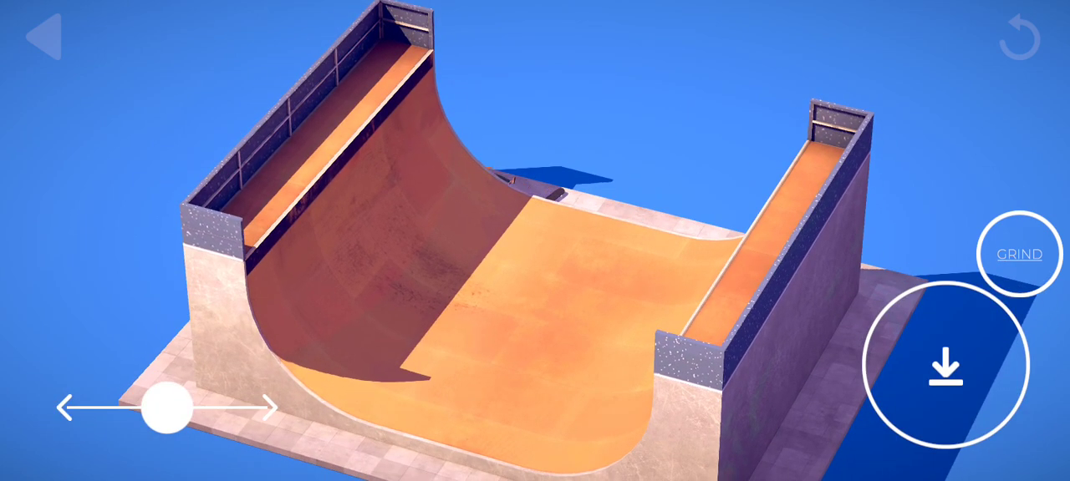
Rotate mid-air with the slider and pump to land the 180° air
left_click(945, 371)
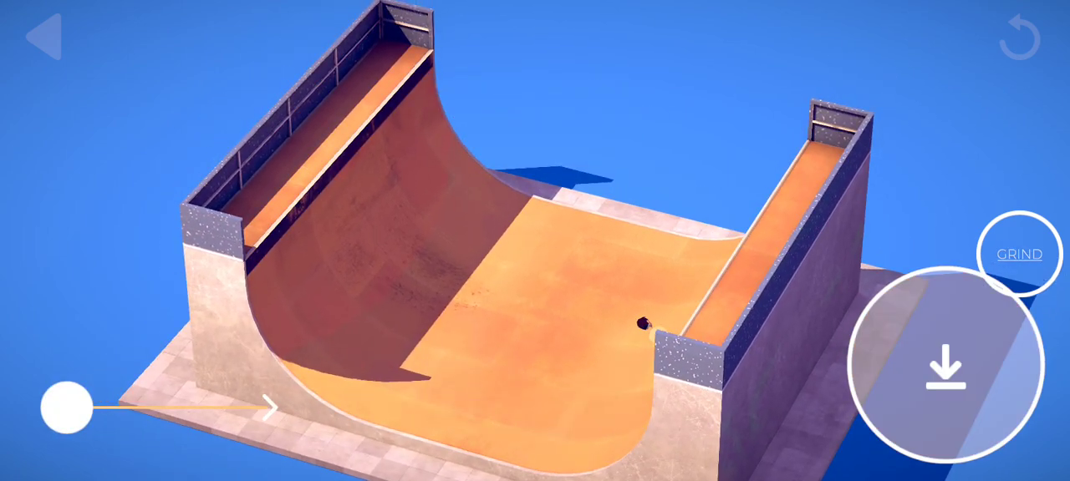
left_click_drag(67, 407, 171, 407)
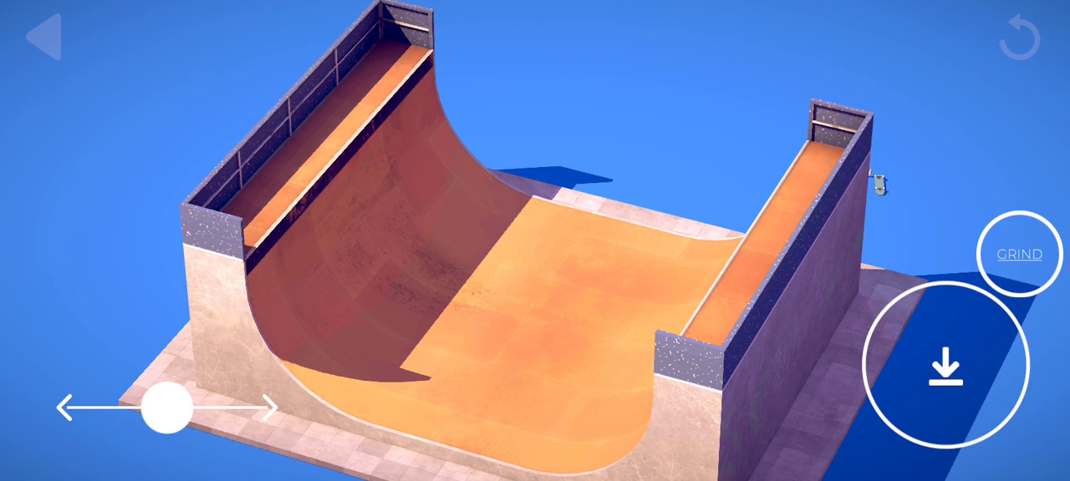
left_click(943, 367)
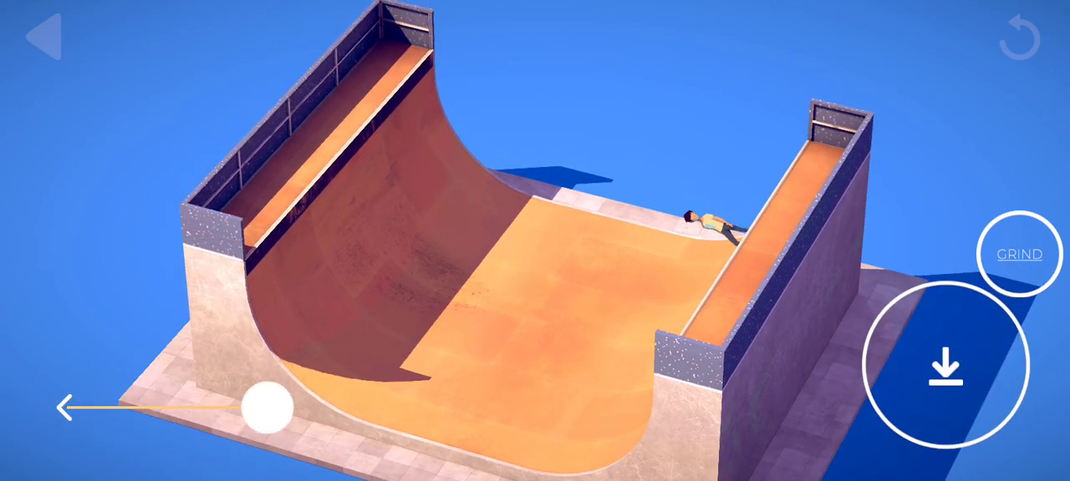
left_click(945, 367)
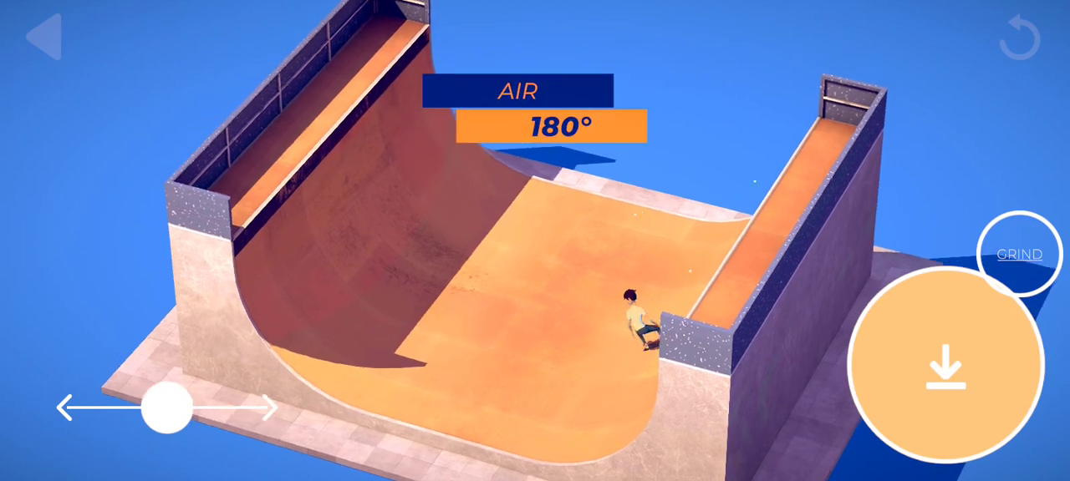